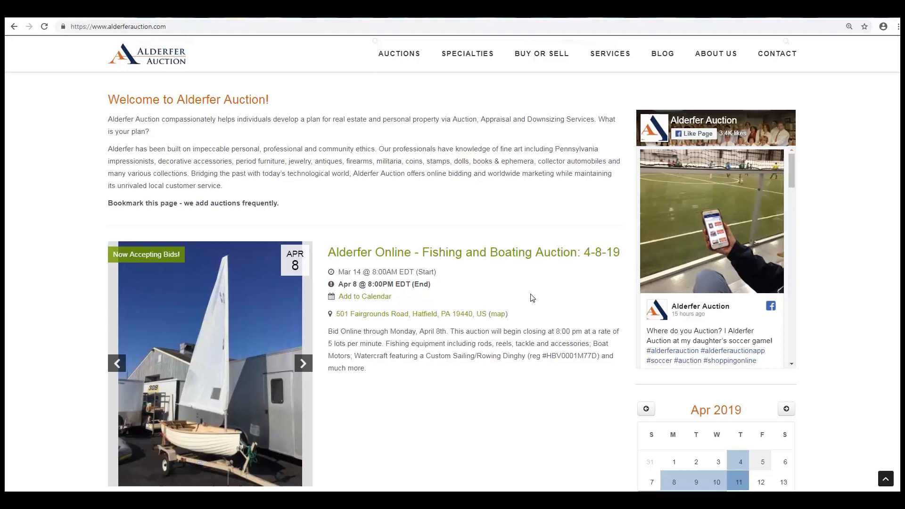
mouse_move(450, 260)
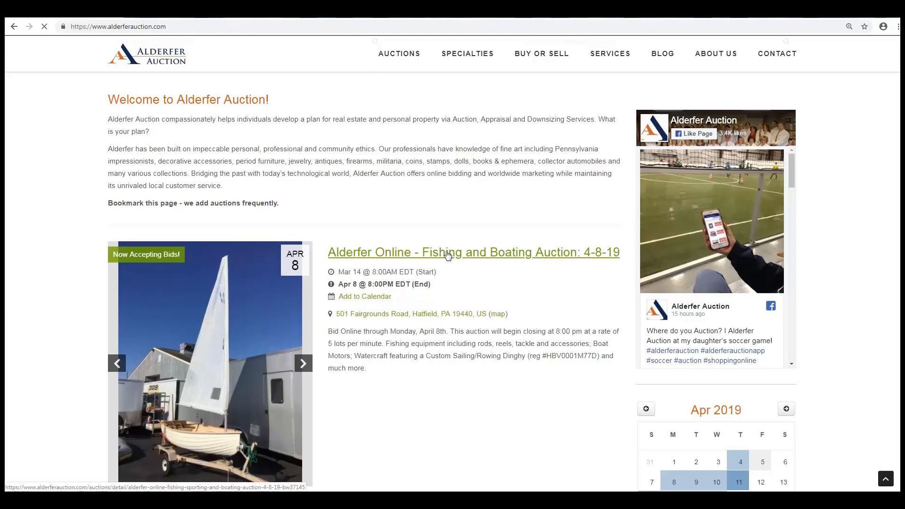
Open the Fishing and Boating Auction and go to its online bidding listing
click(473, 252)
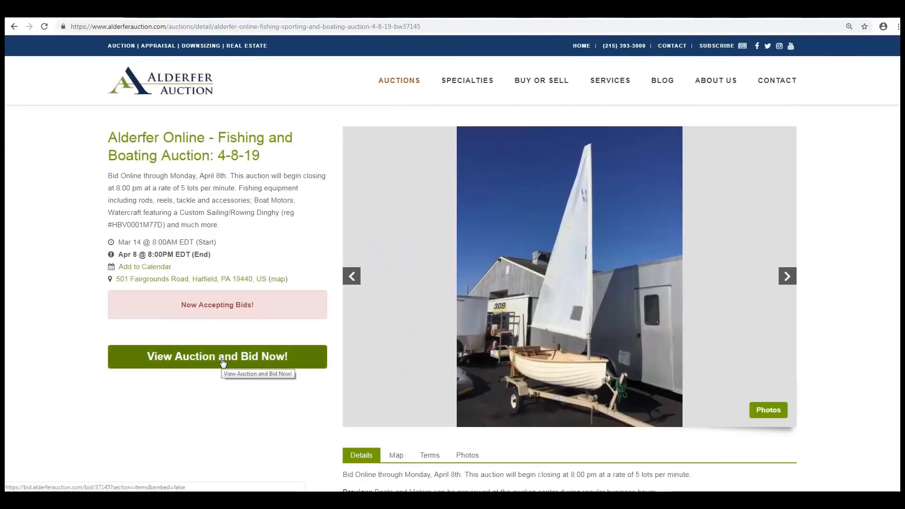
click(217, 356)
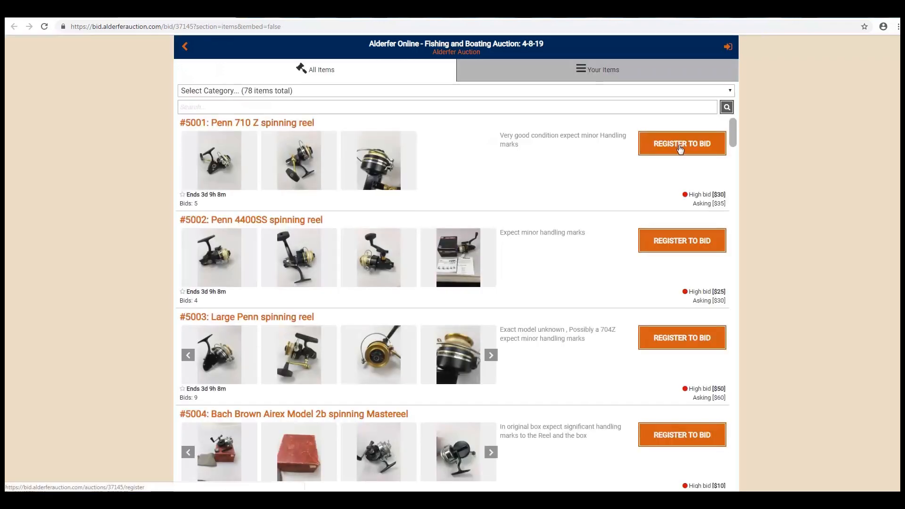
Register with first name, last name, email and password, opting into email bidding notifications
click(681, 144)
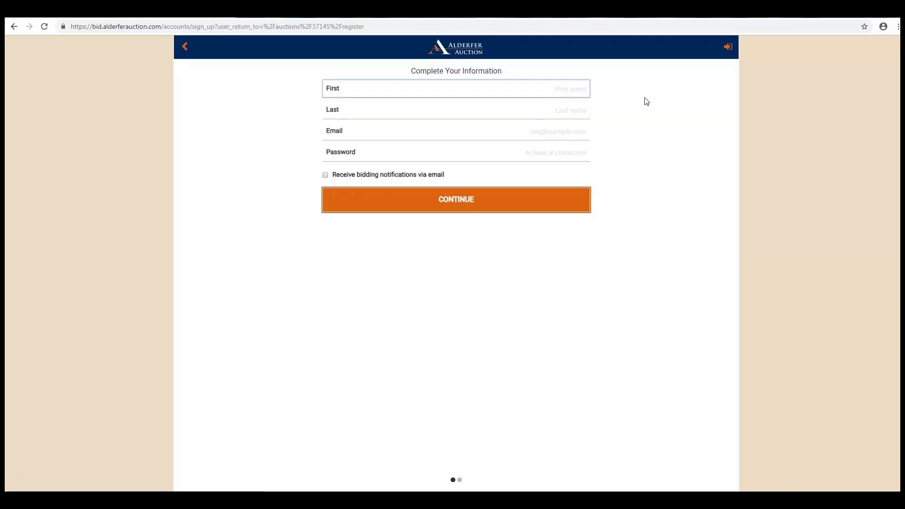
text(firs)
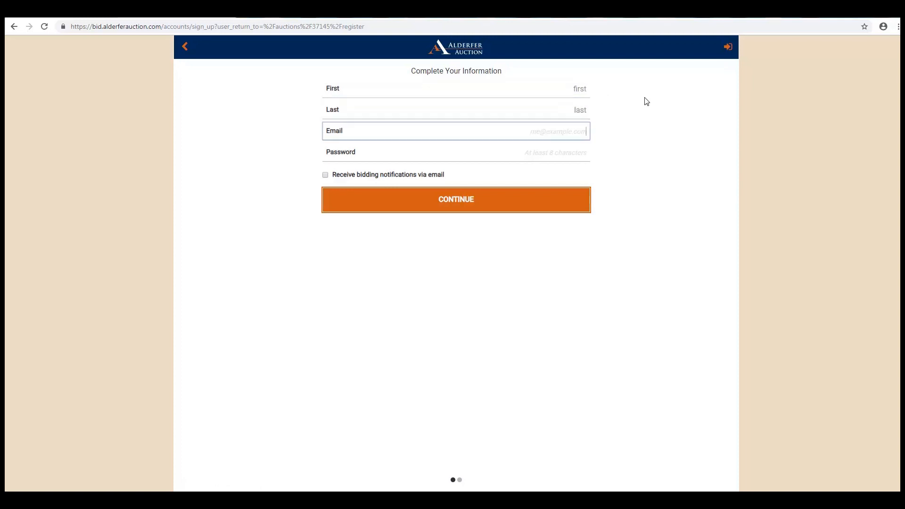
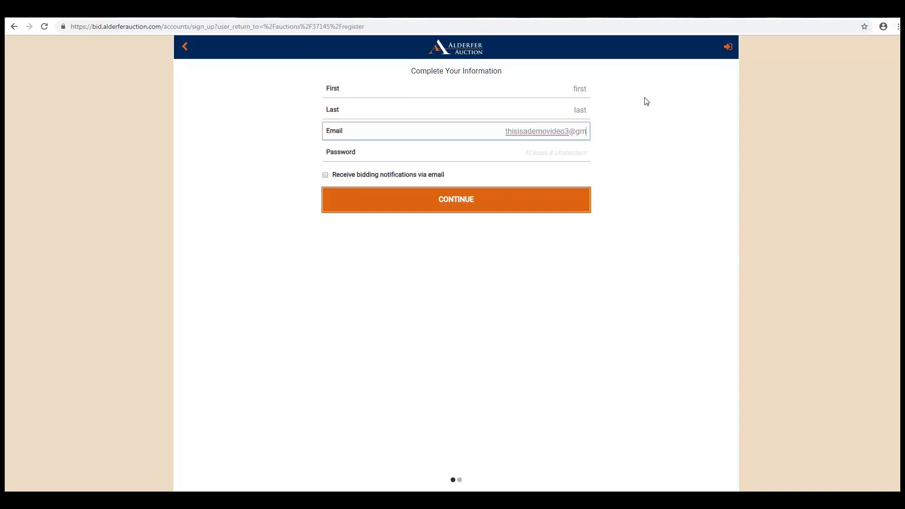
click(455, 152)
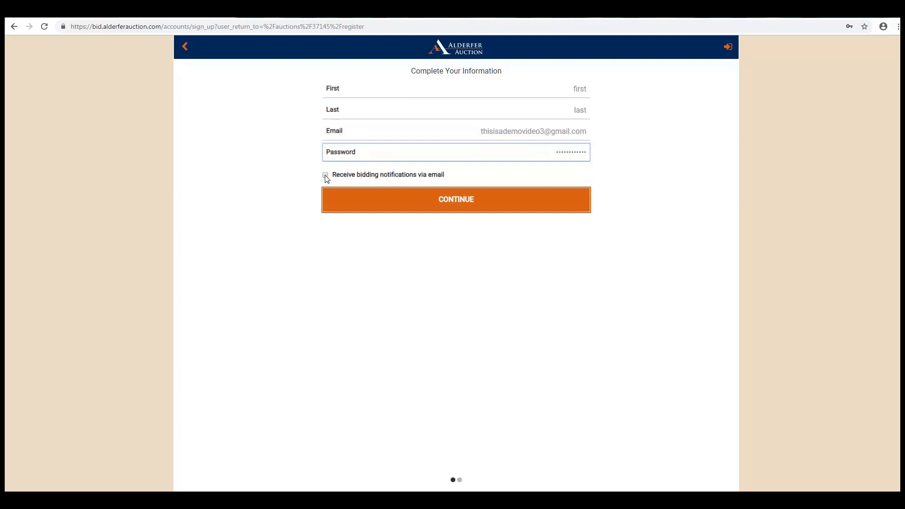
click(325, 175)
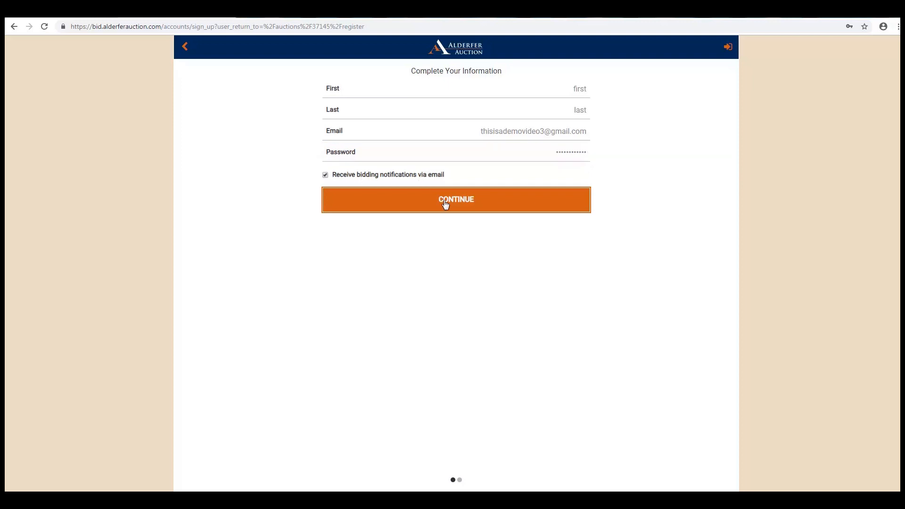
click(455, 199)
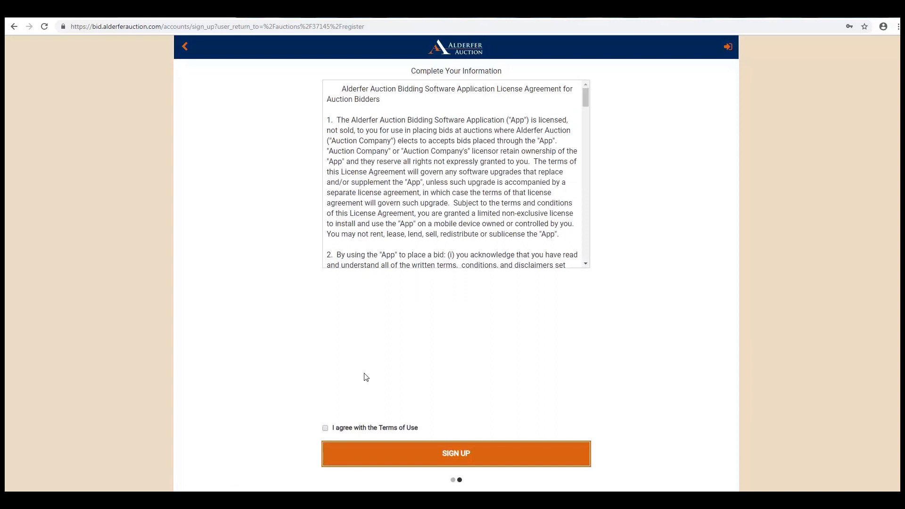
Agree to the Terms of Use, sign up, and close the welcome popup
click(325, 427)
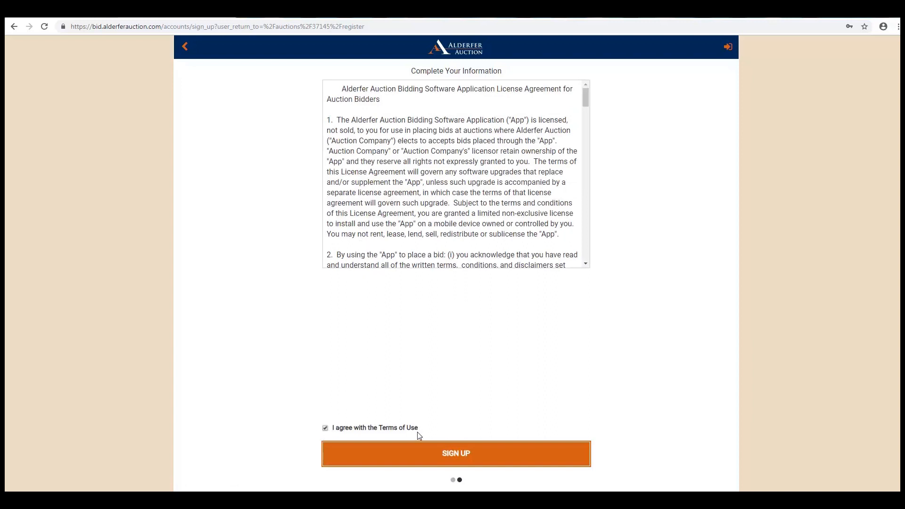
click(455, 453)
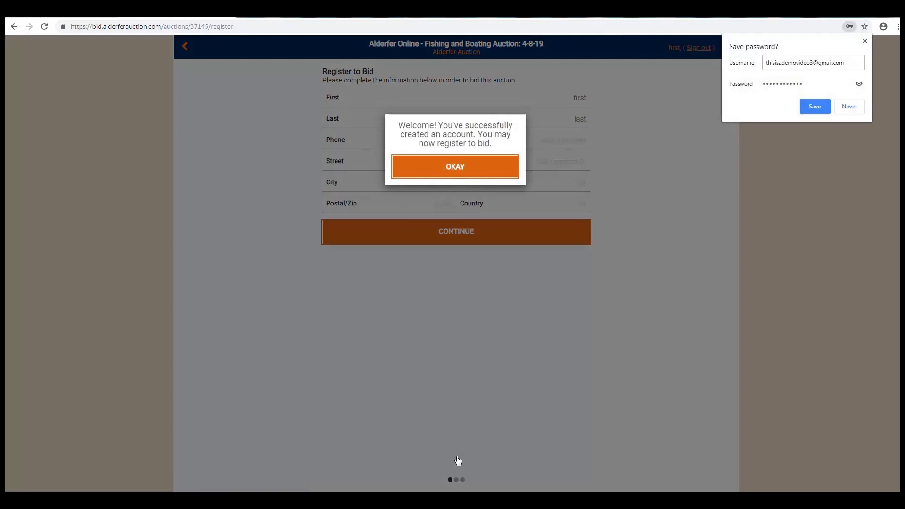
mouse_move(457, 451)
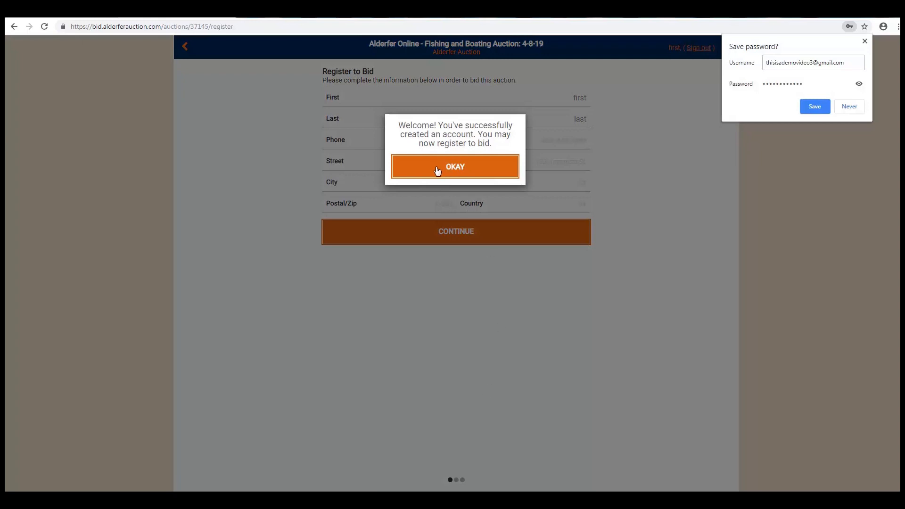
click(455, 166)
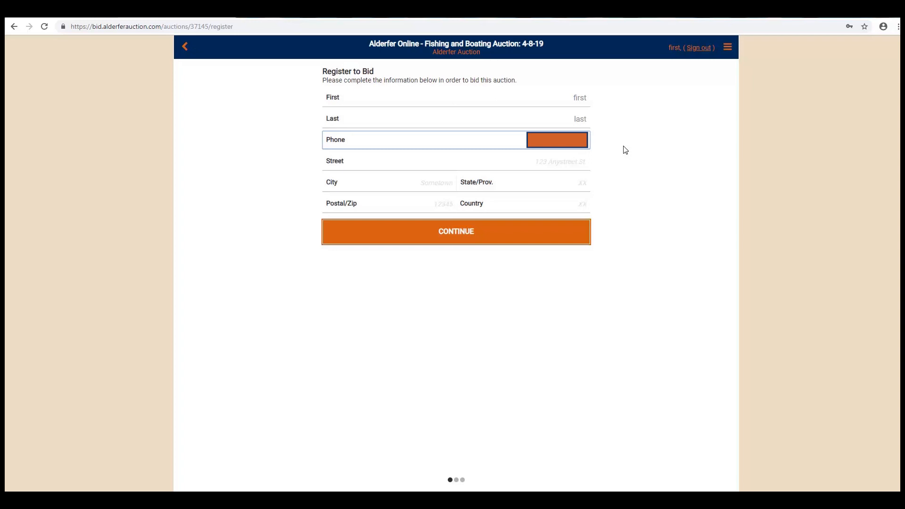
Enter phone and a Hatfield, PA 18914, US address, then continue
text(hatfie)
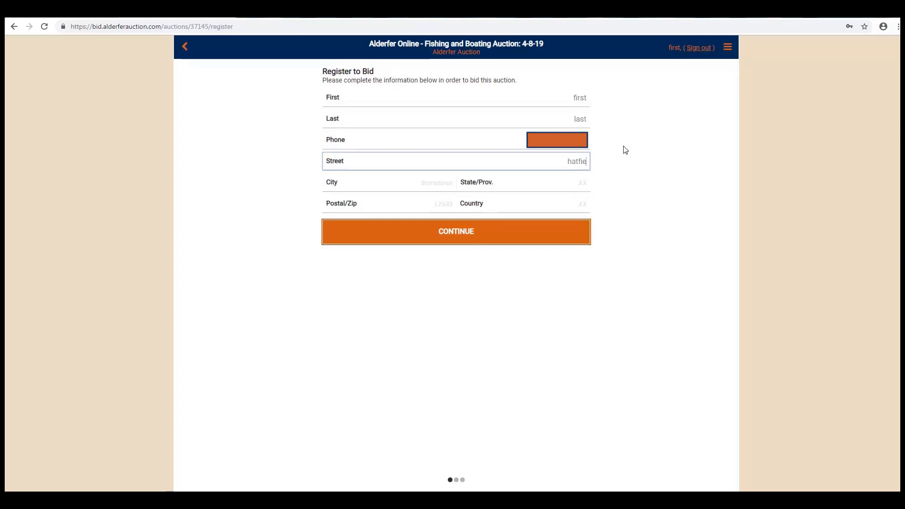
text(hatfield)
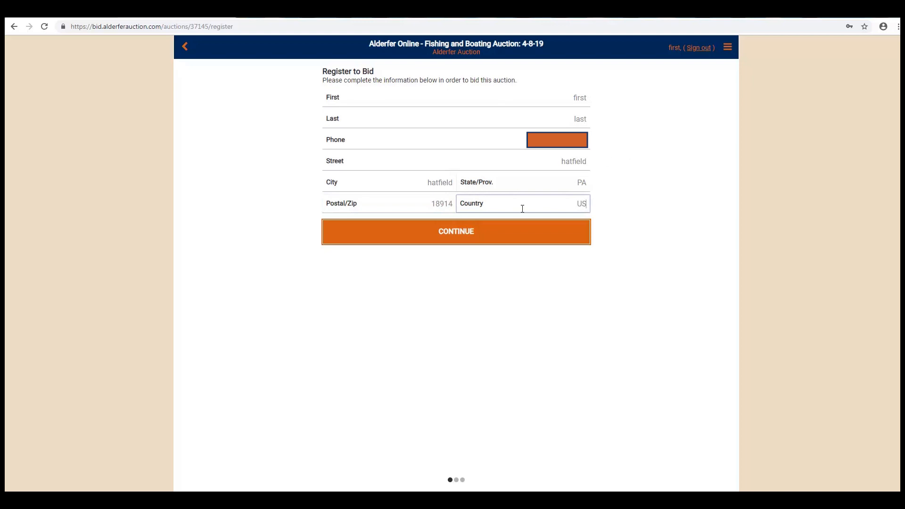
click(455, 231)
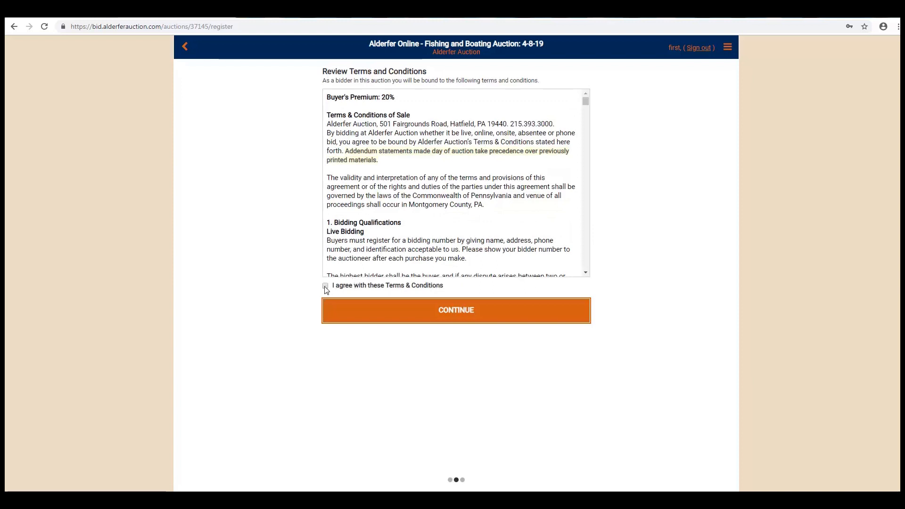
Accept the auction's Terms & Conditions and continue to deposit verification
click(455, 310)
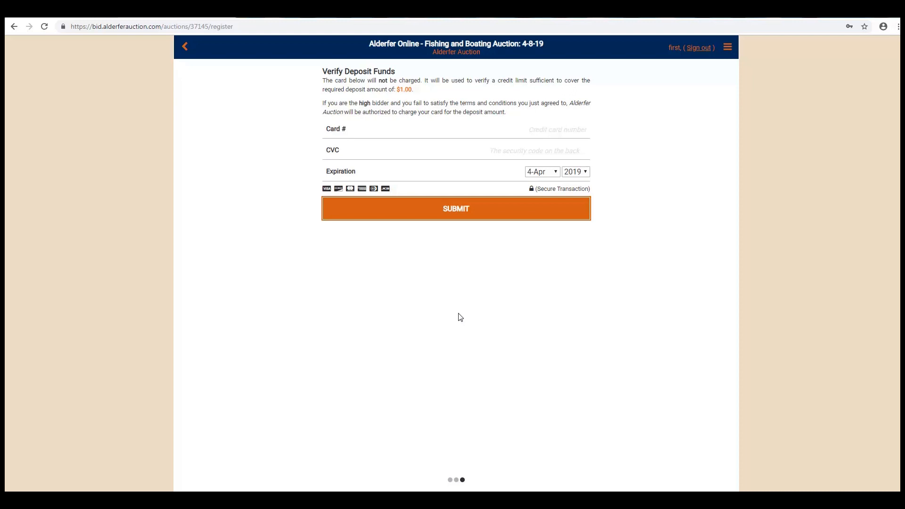
Submit card number, CVC and 8-Aug 2021 expiration, then browse the lots
click(456, 129)
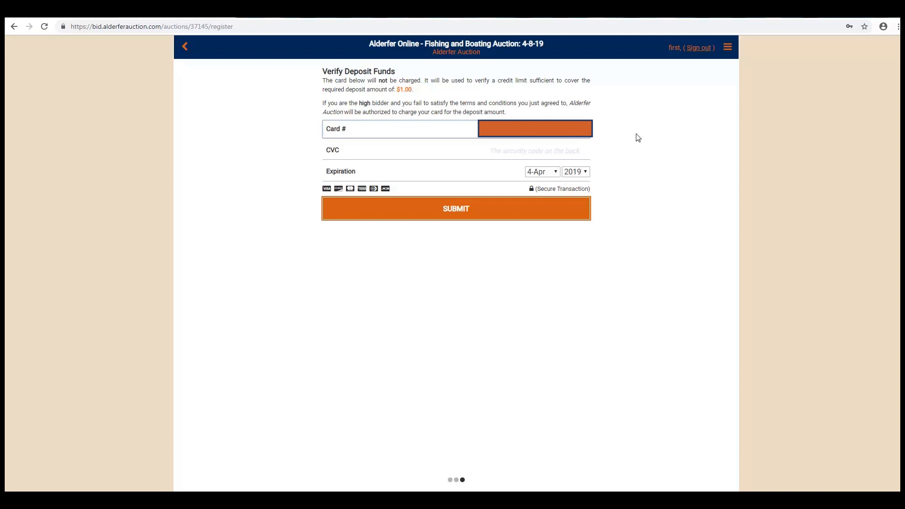
click(456, 149)
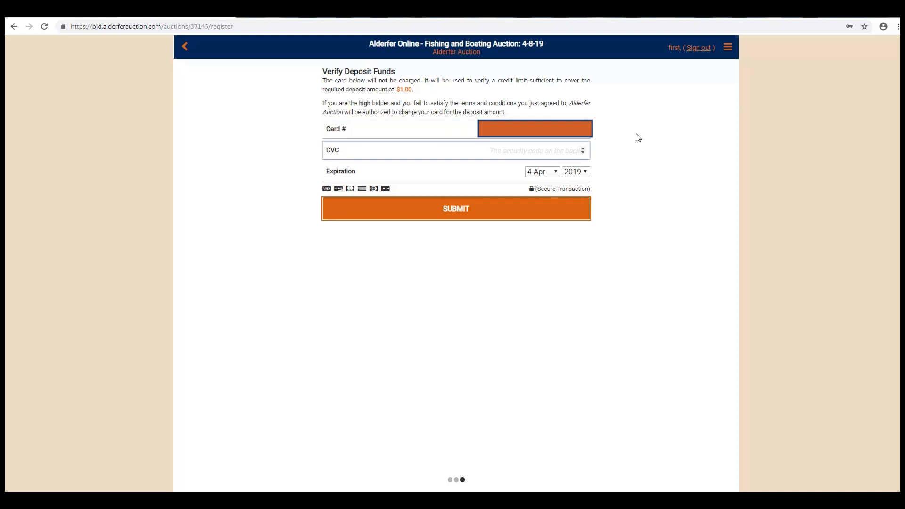
click(563, 150)
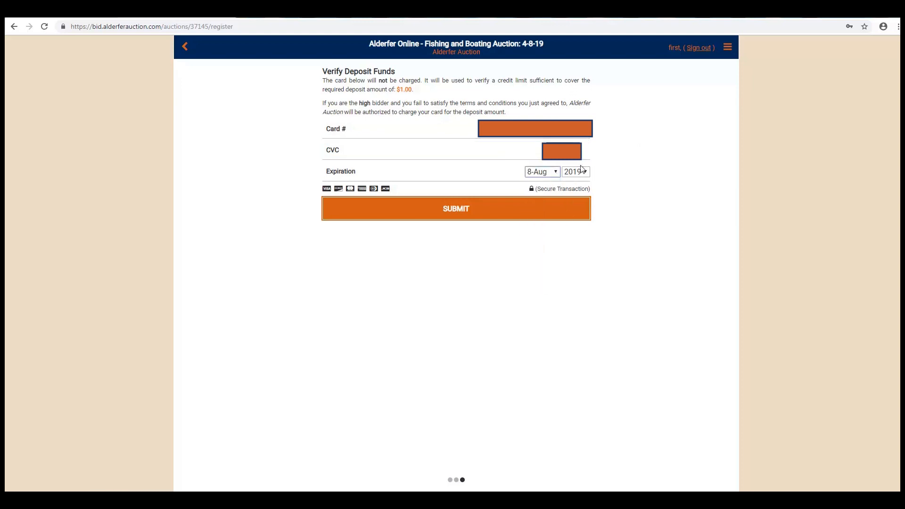
click(574, 171)
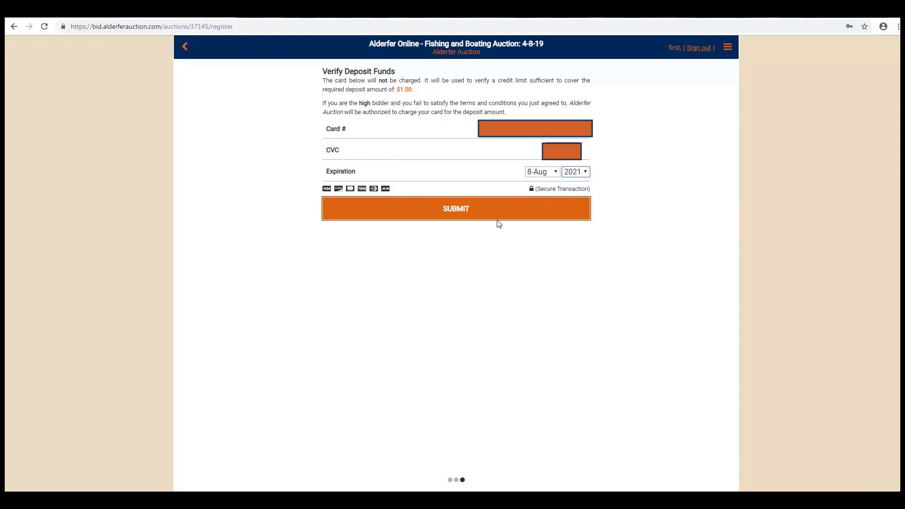
click(455, 208)
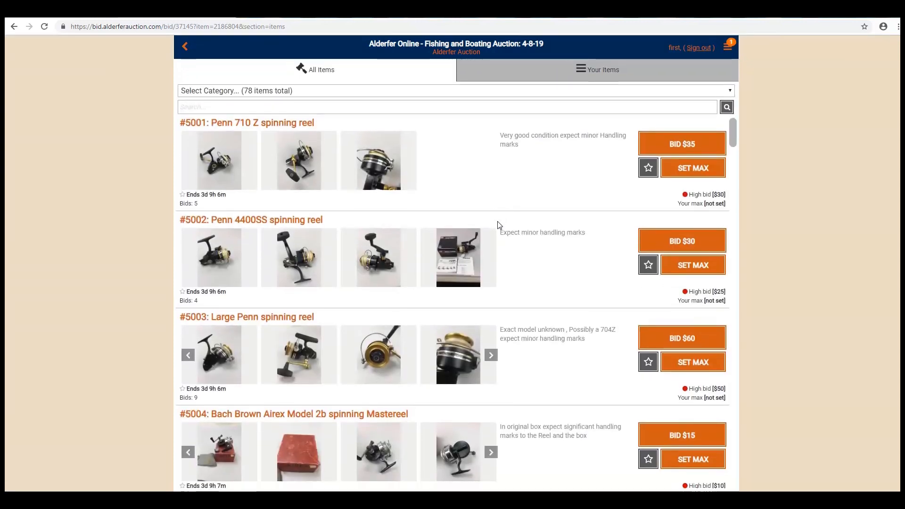
scroll(down, 3)
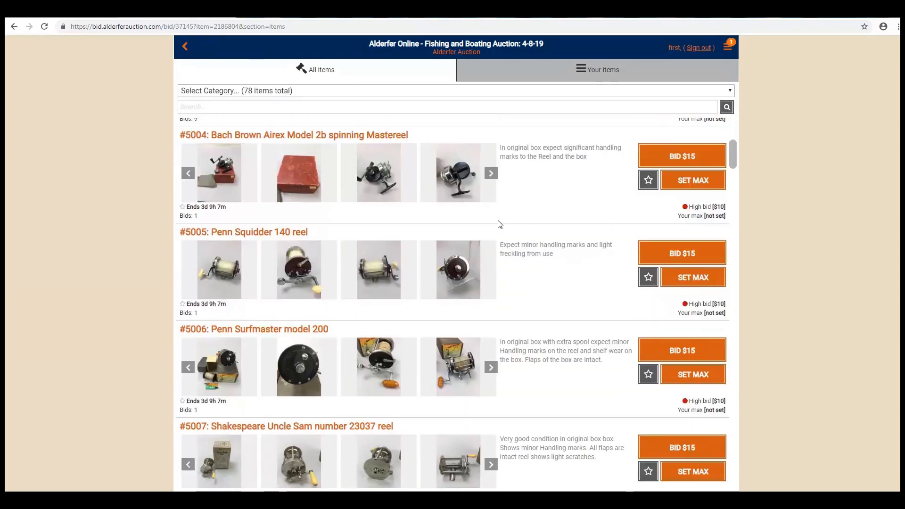
scroll(down, 3)
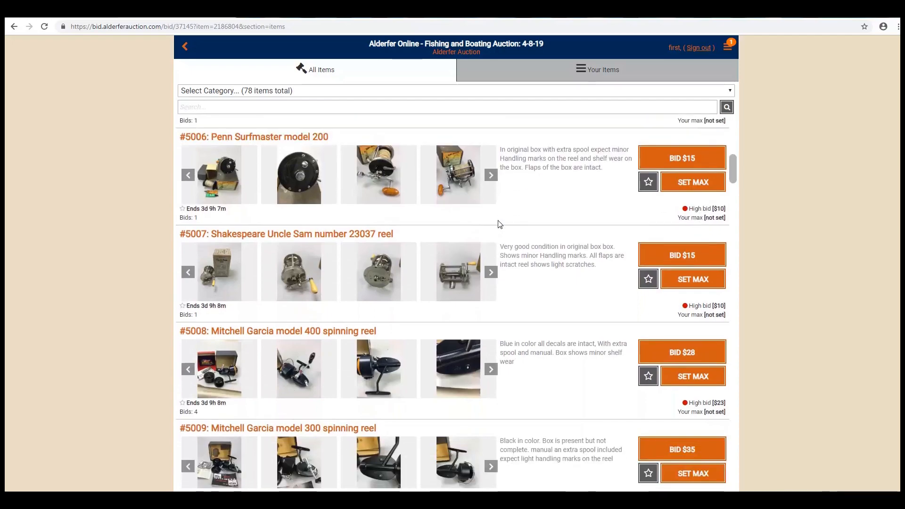